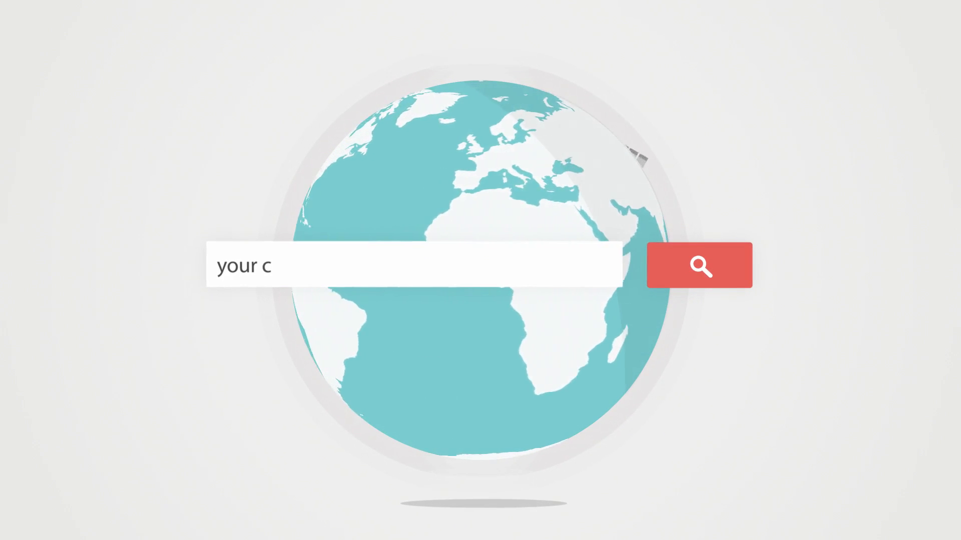
text(ompany)
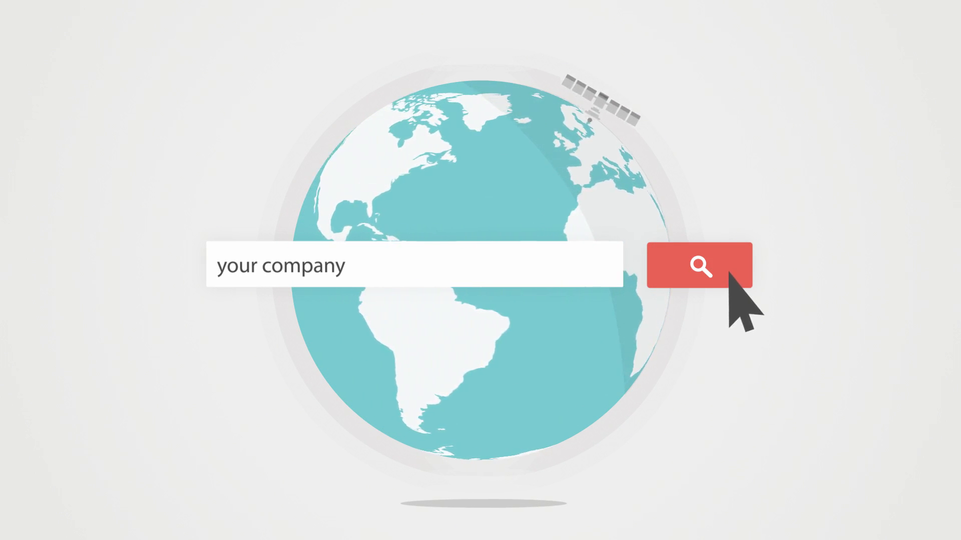